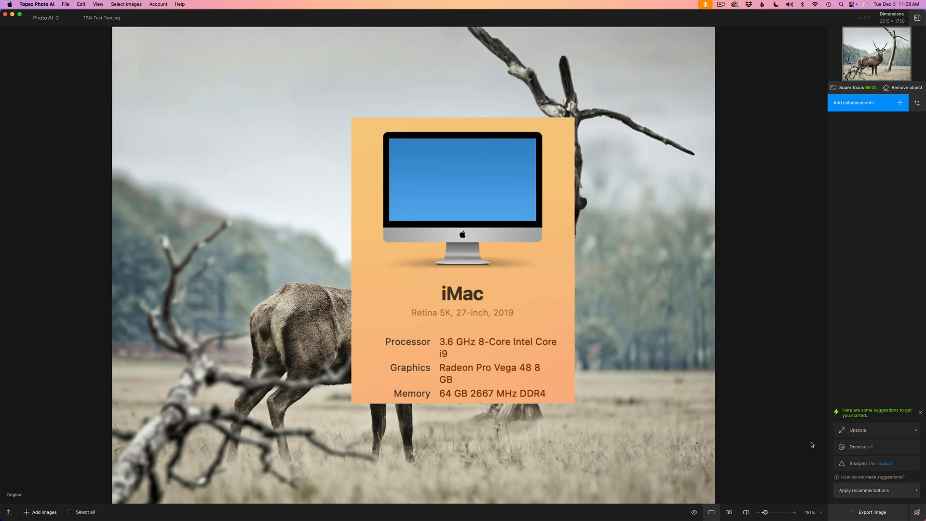
mouse_move(641, 368)
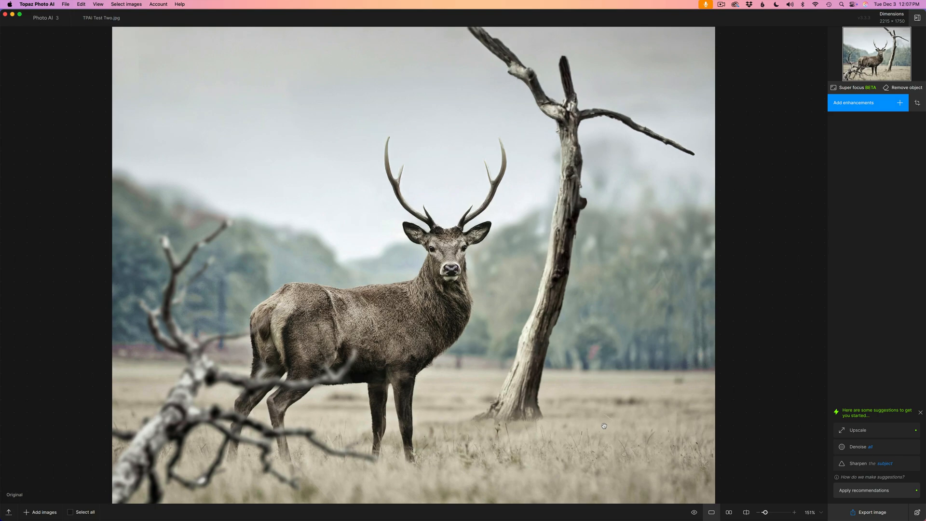
mouse_move(624, 453)
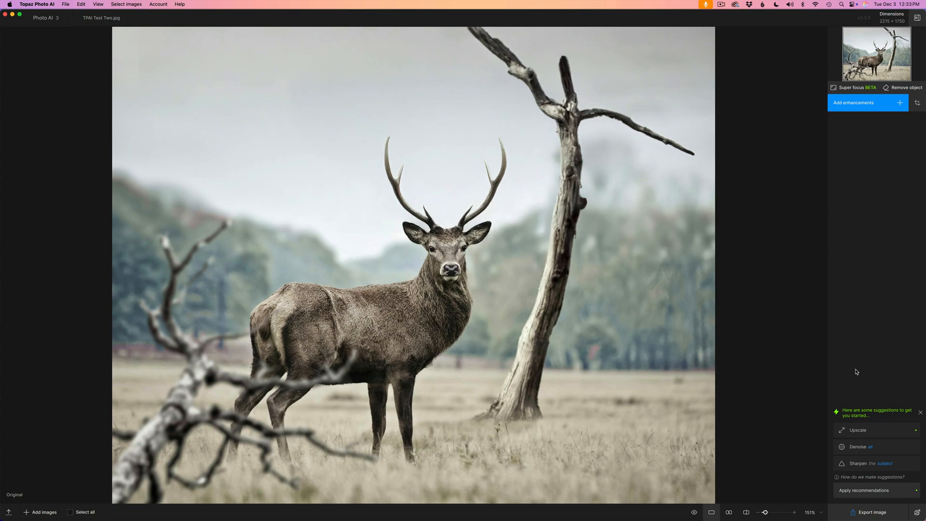
mouse_move(860, 371)
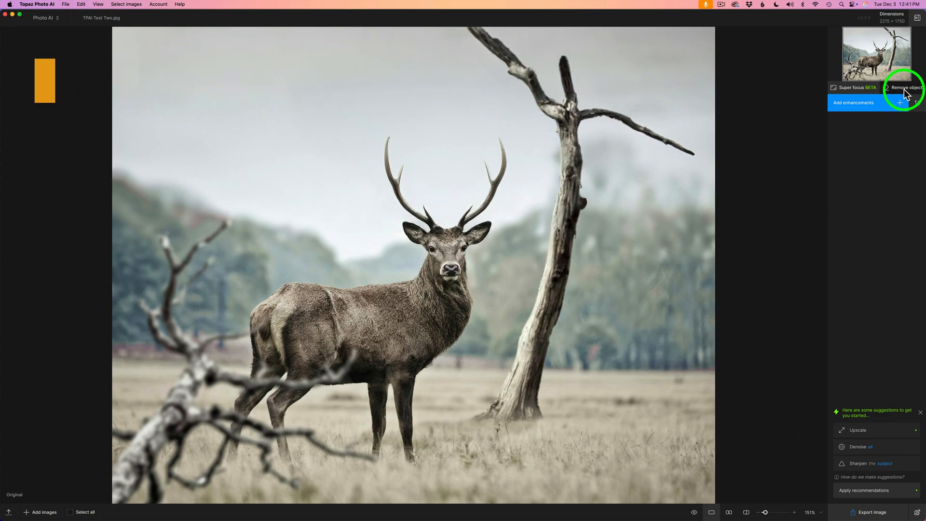
Open Remove object on the deer photo and lower the brush size from 50 to 40
click(902, 88)
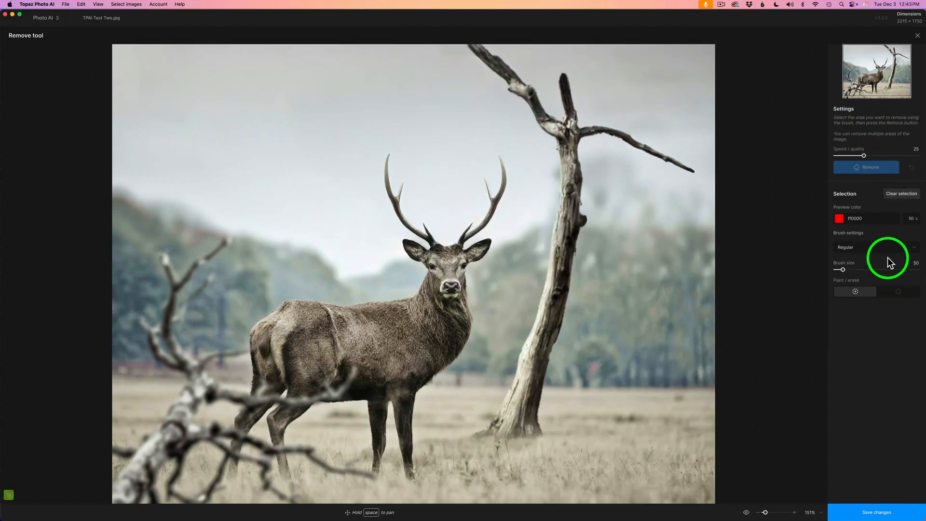
mouse_move(845, 158)
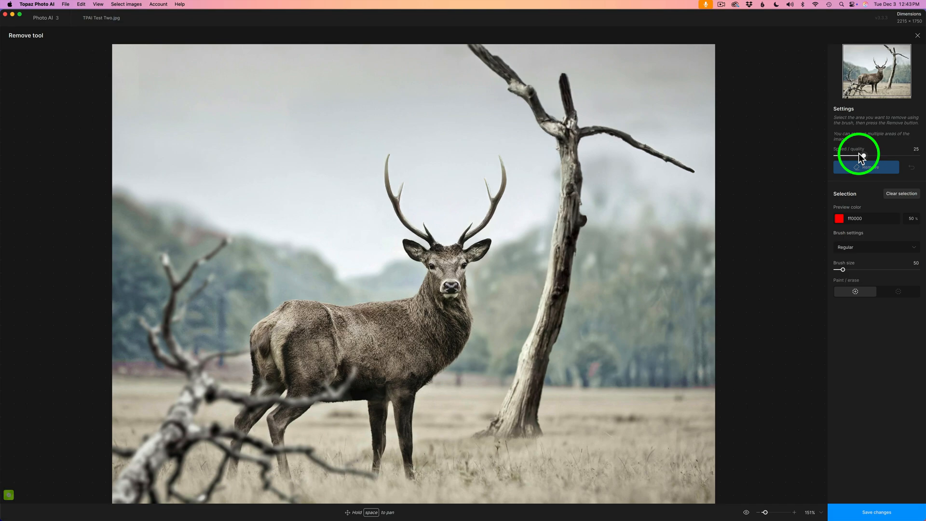
mouse_move(920, 158)
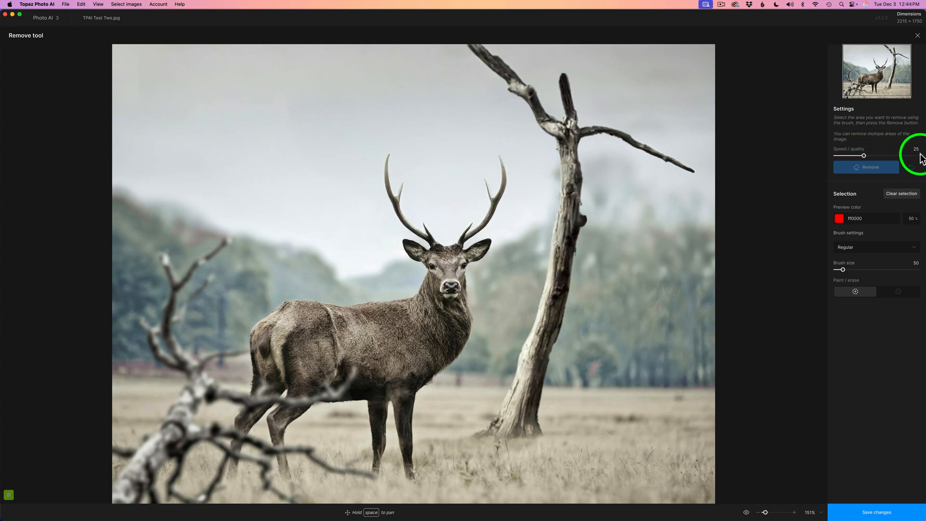
click(868, 167)
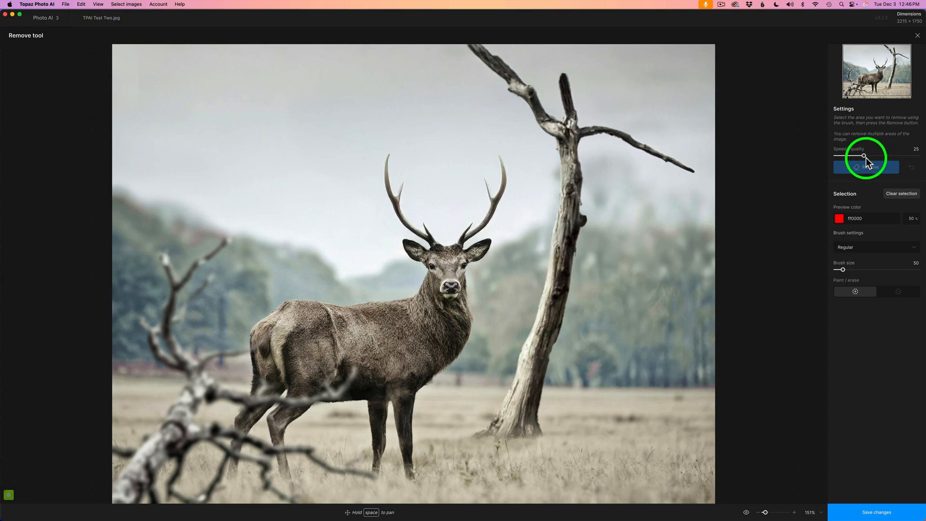
mouse_move(867, 160)
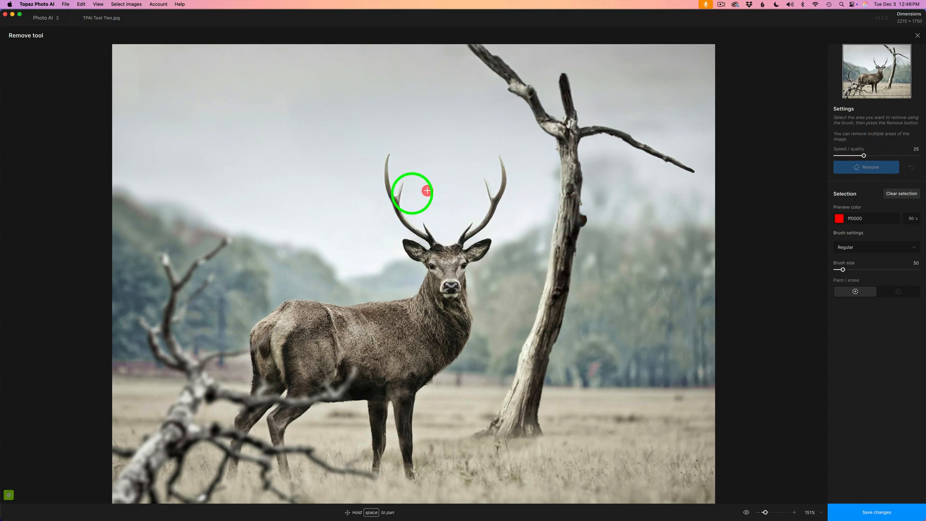
mouse_move(502, 321)
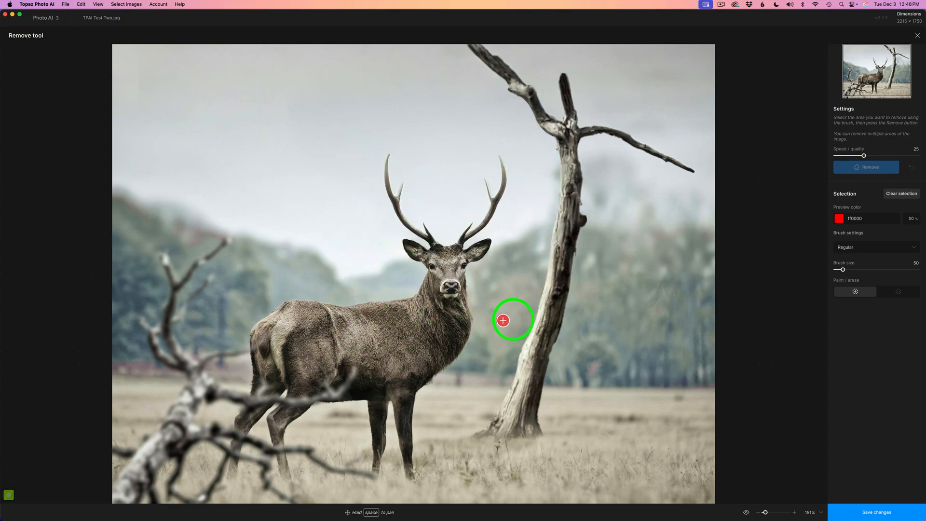
mouse_move(843, 274)
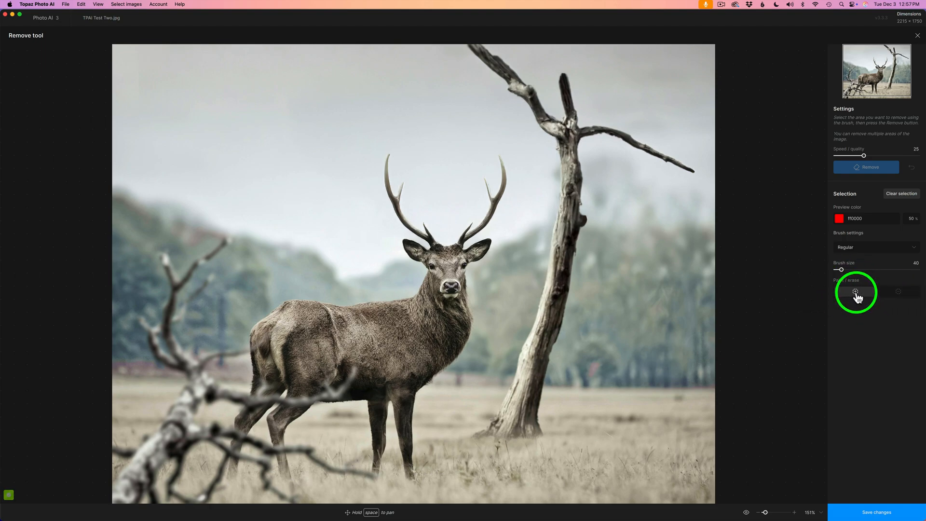
mouse_move(899, 295)
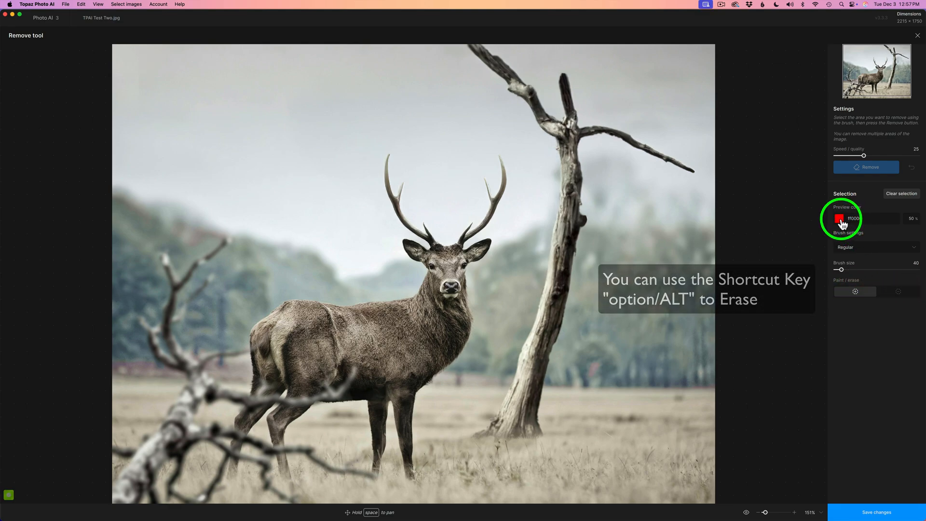
click(839, 218)
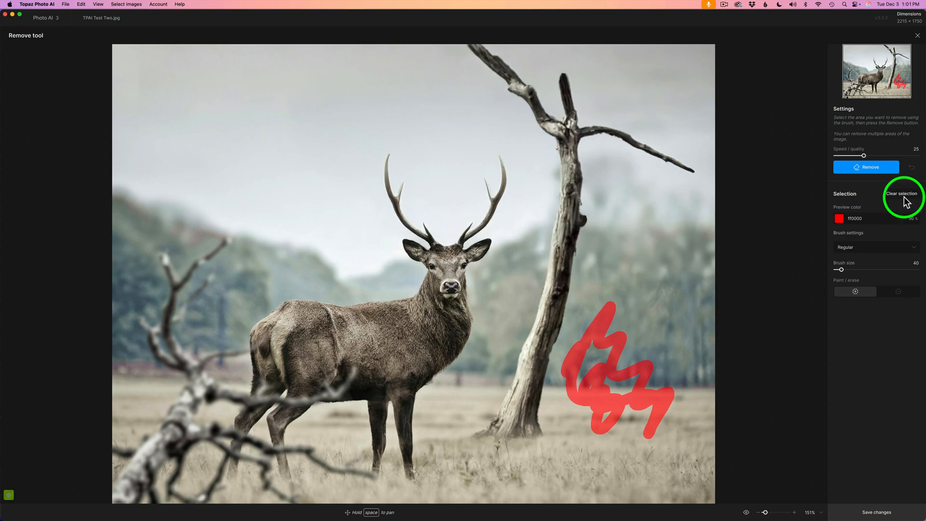
mouse_move(628, 339)
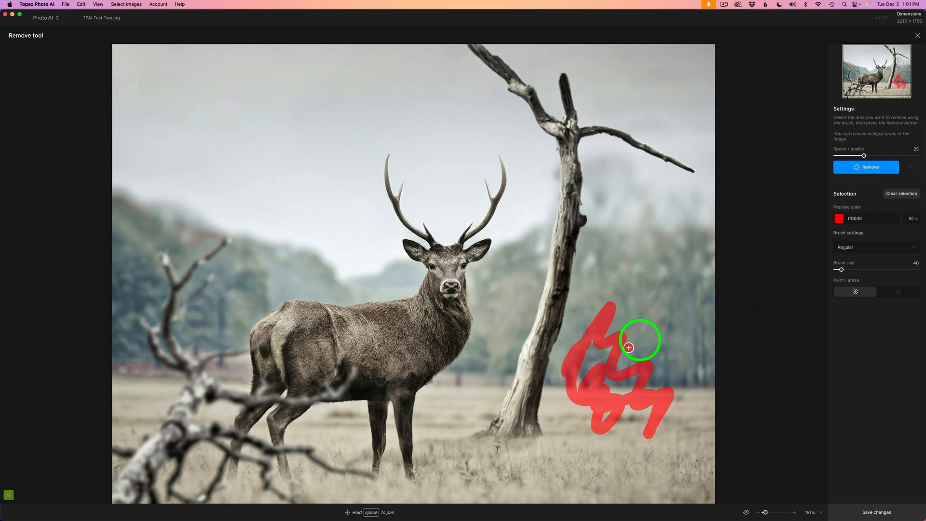
Clear the trial stroke, switch the brush to Object selection, and test it on the foreground branch
click(902, 194)
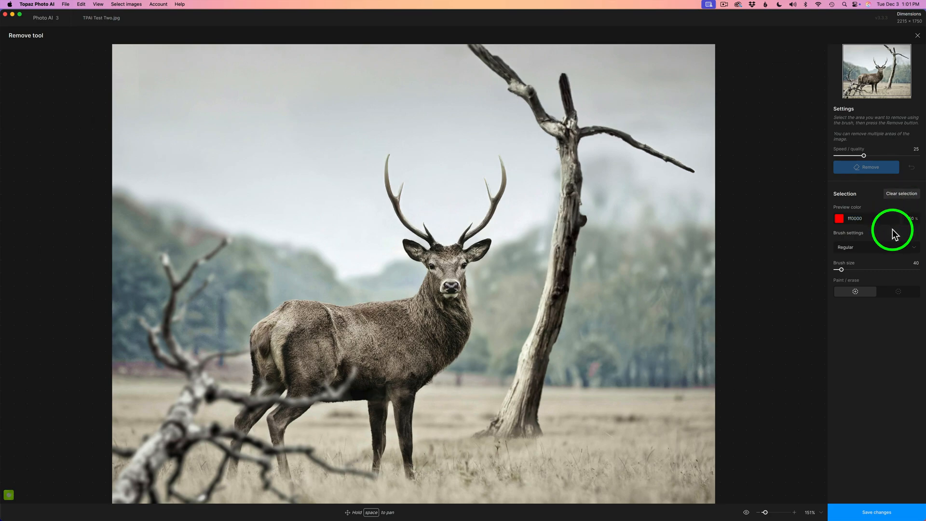
mouse_move(889, 254)
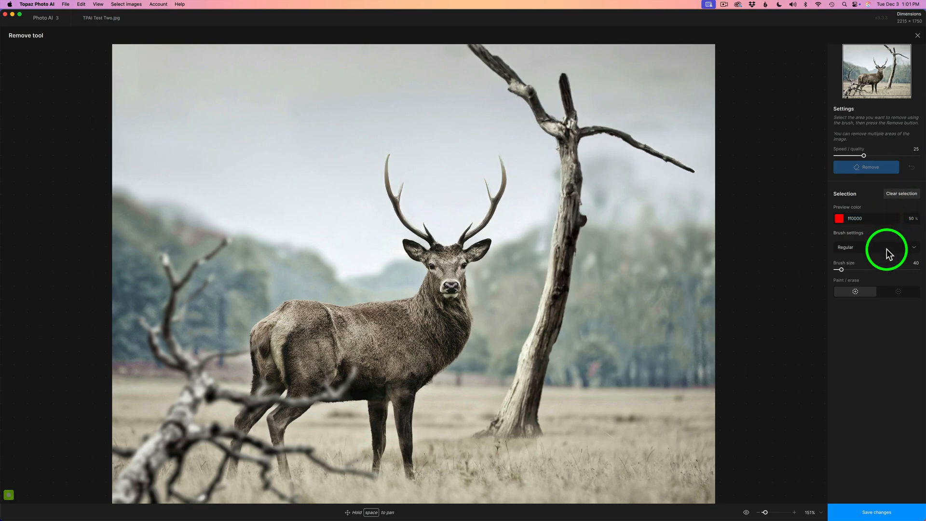
mouse_move(865, 244)
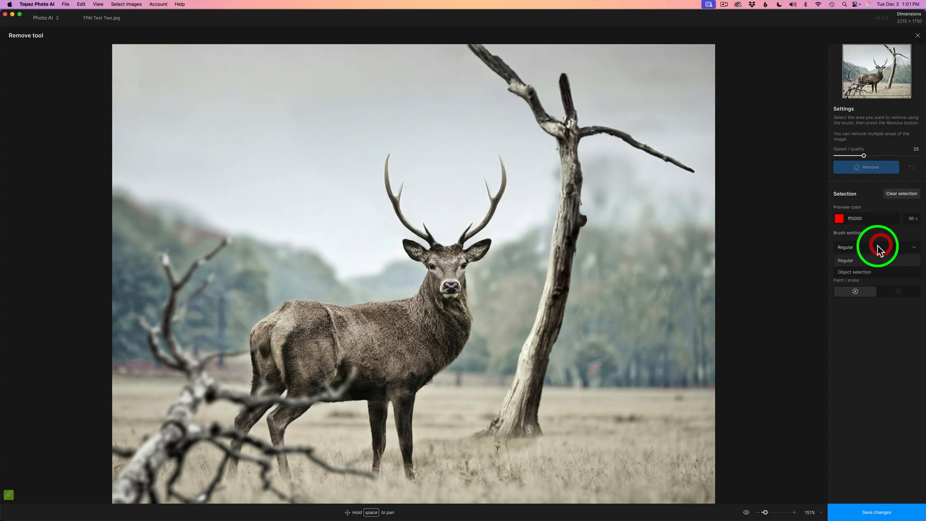
click(854, 272)
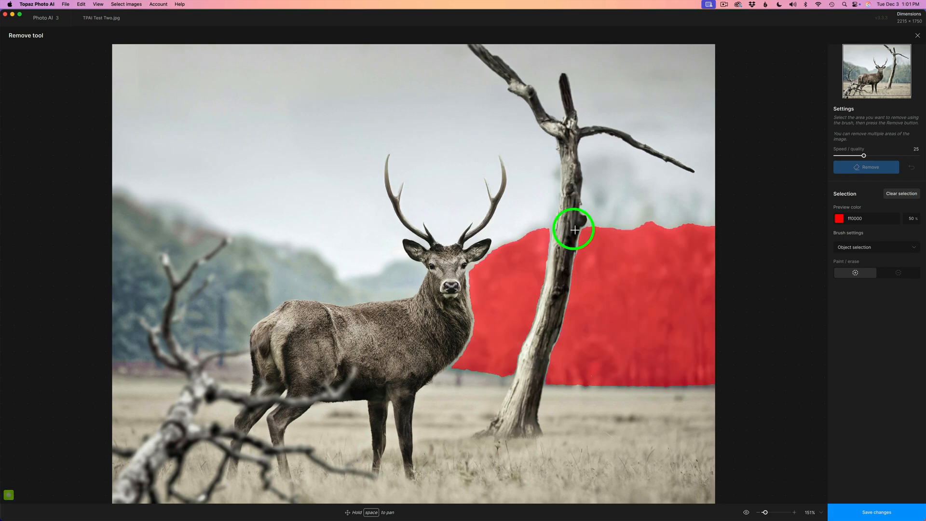
click(570, 227)
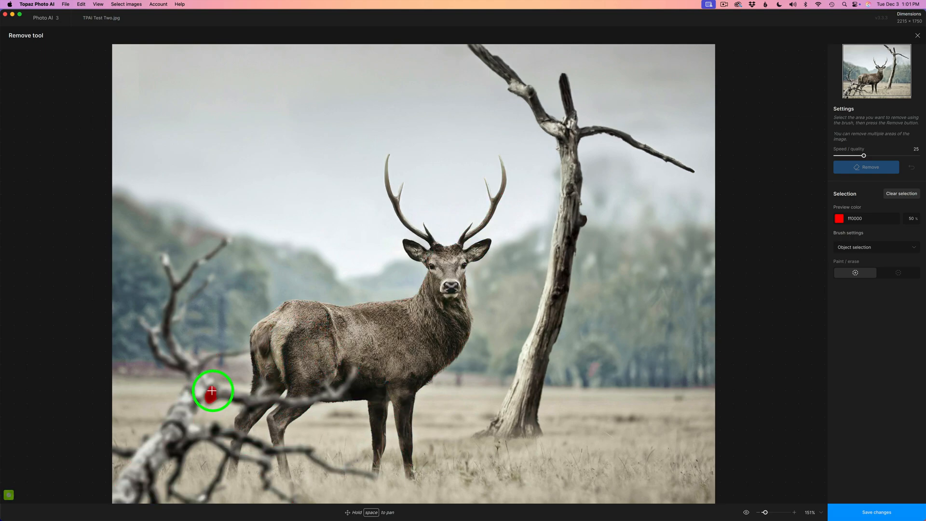
click(228, 392)
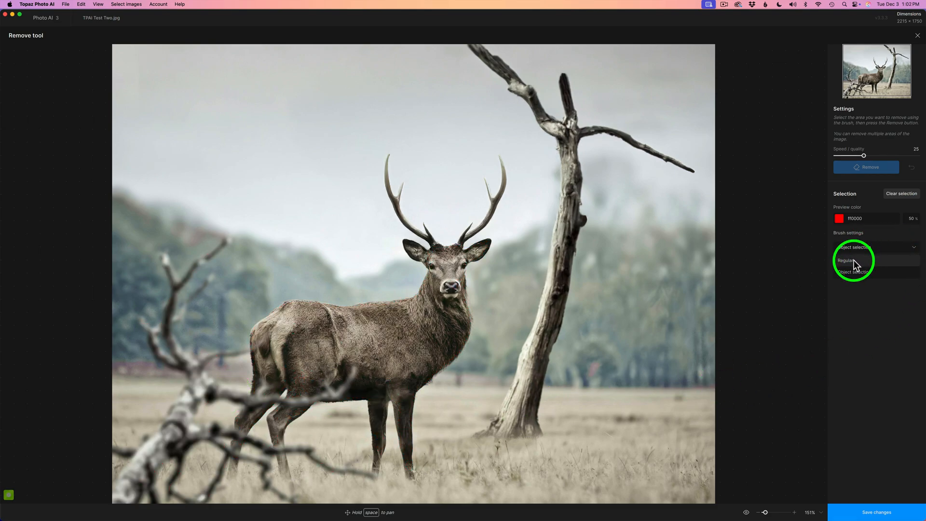
Paint over the foreground branches with the Regular brush, remove them, and compare before/after
click(845, 260)
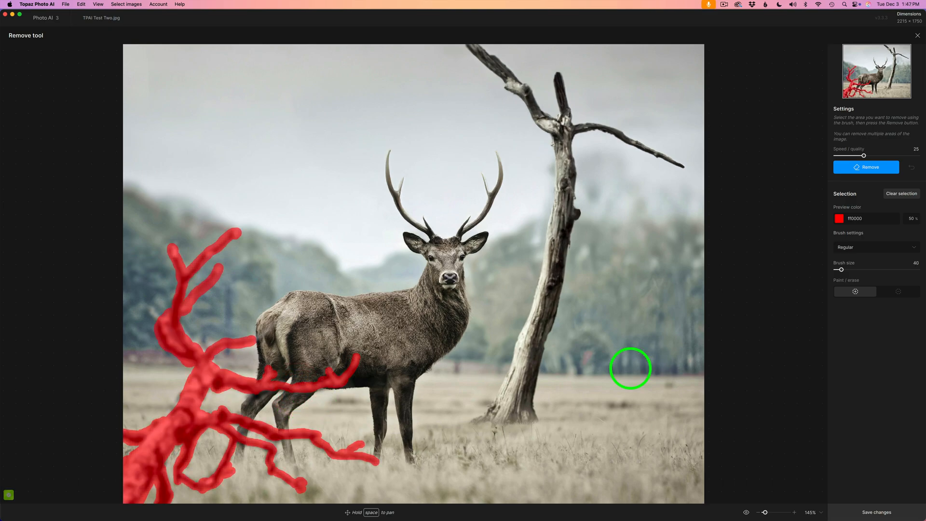
mouse_move(680, 350)
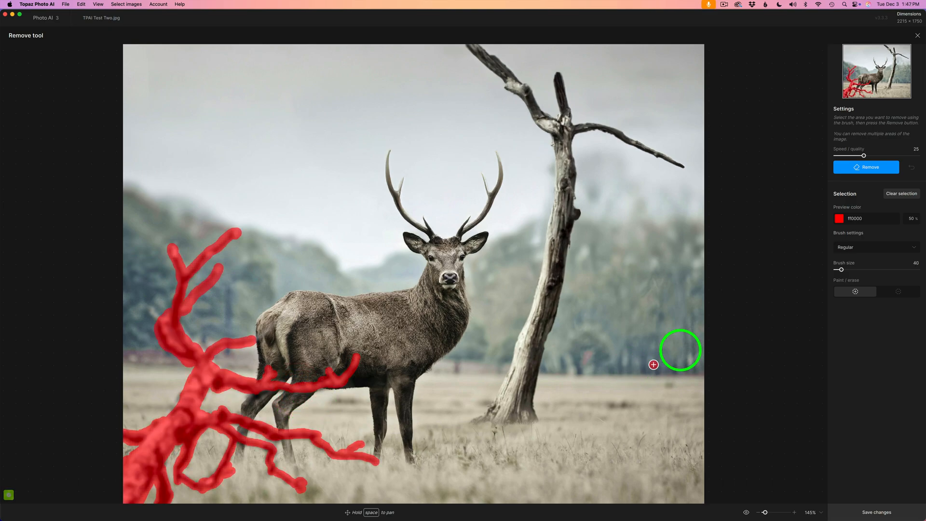
click(865, 167)
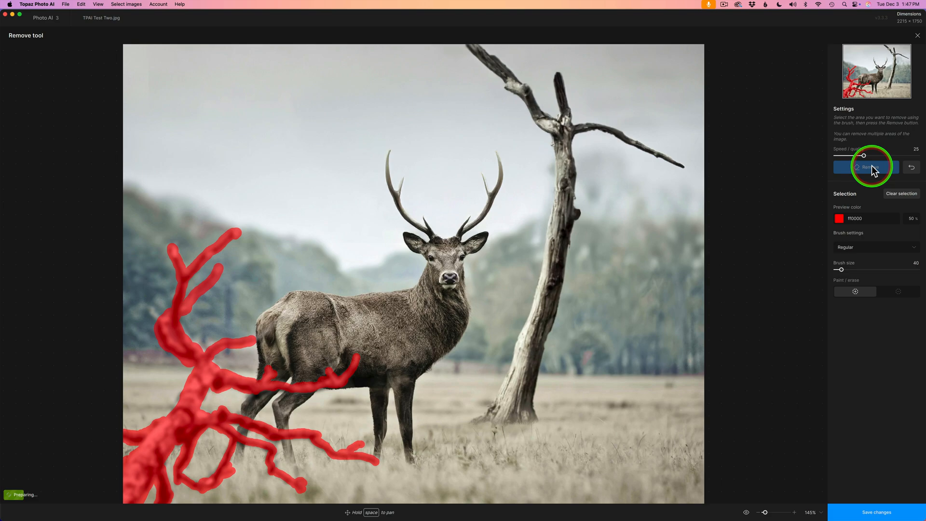
click(868, 166)
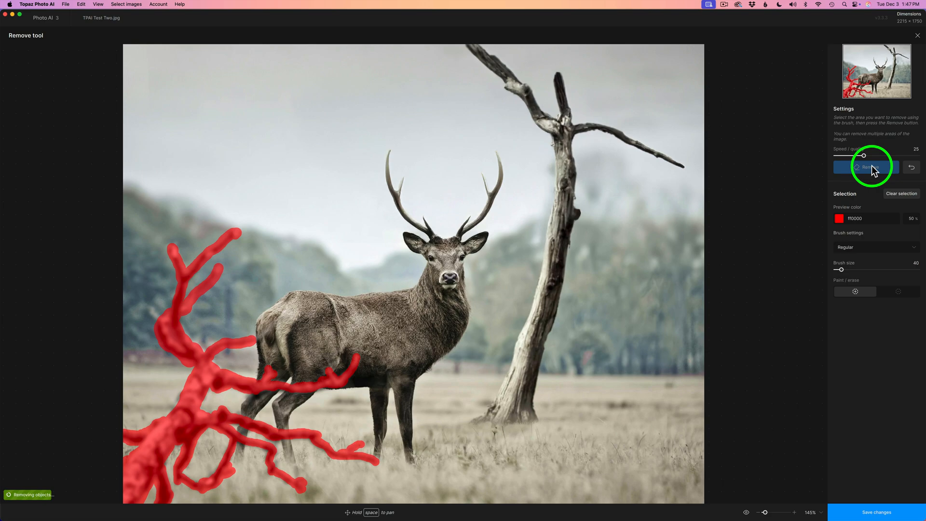
click(869, 167)
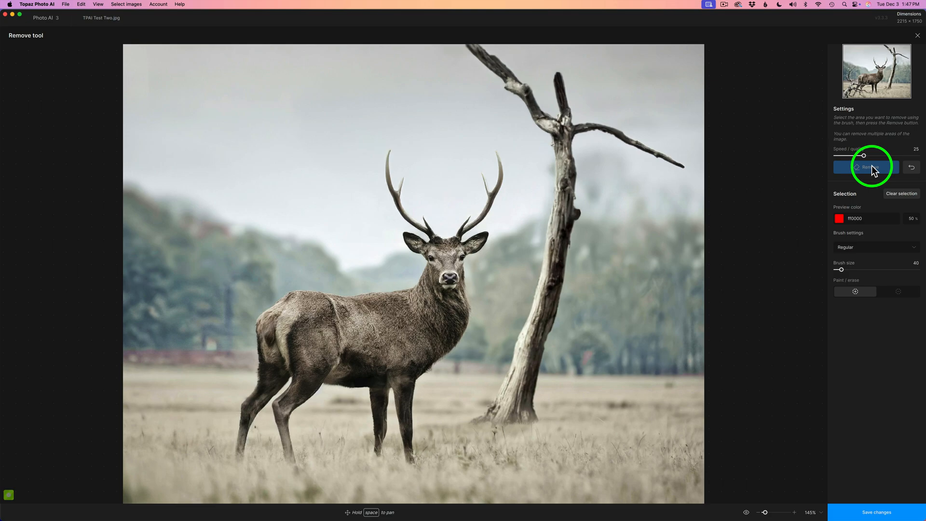
mouse_move(616, 498)
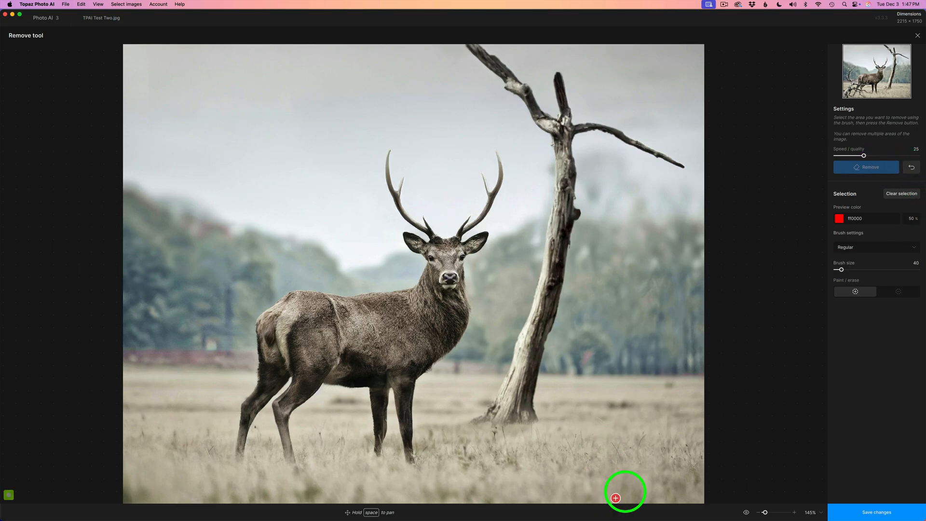
mouse_move(746, 512)
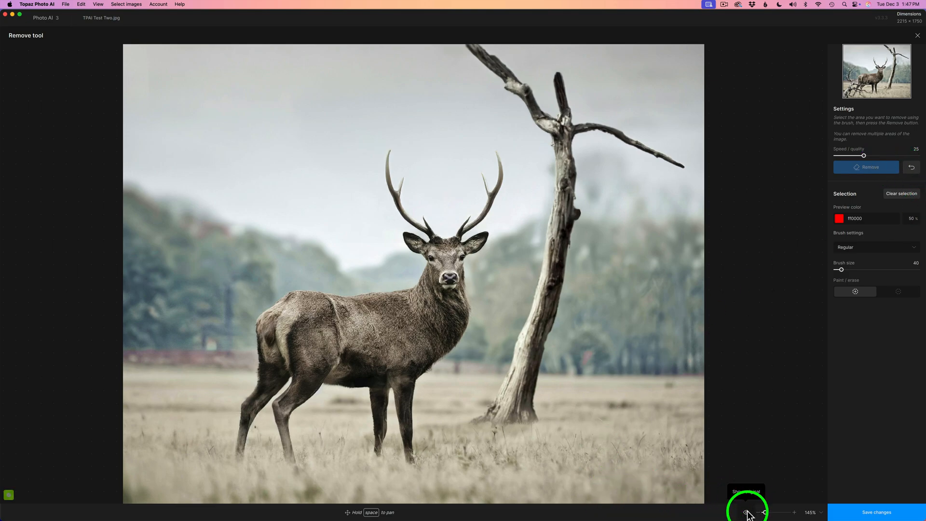
click(746, 513)
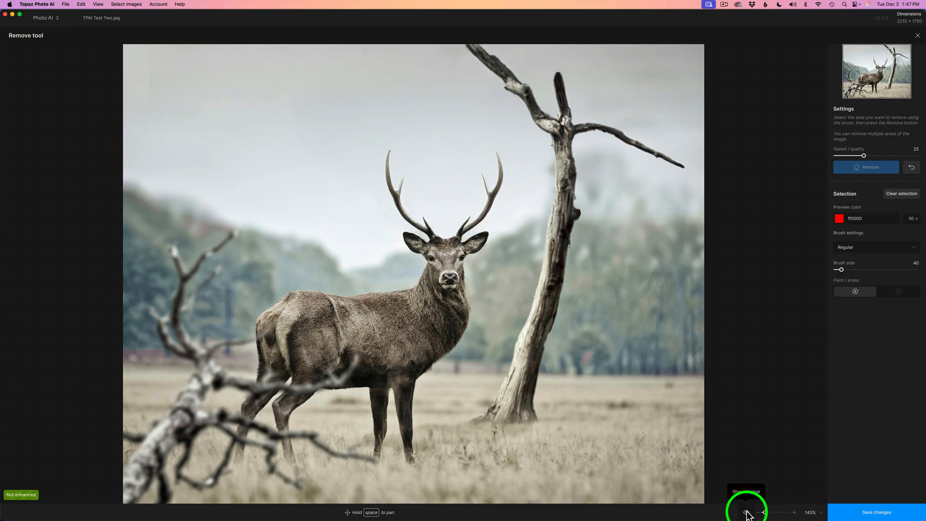
click(868, 166)
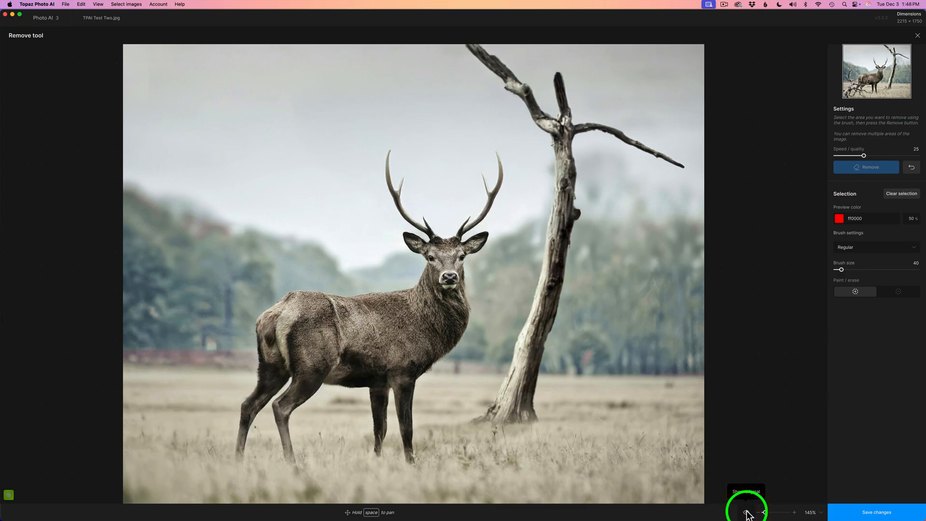
mouse_move(350, 371)
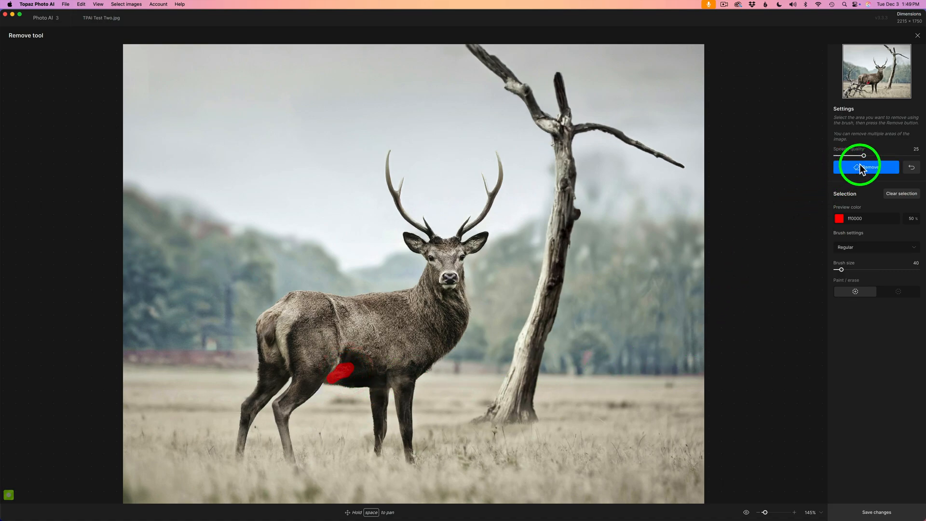
Remove the leftover branch fragment on the deer's belly
click(866, 167)
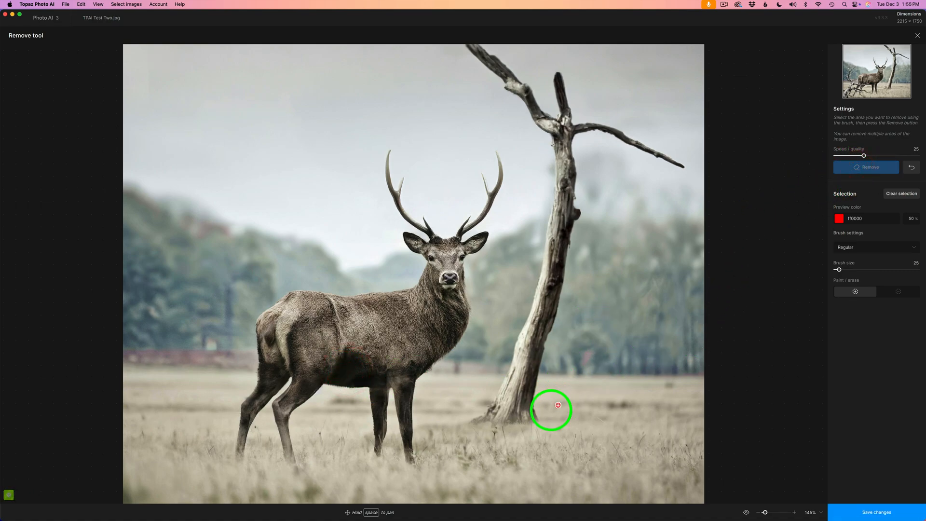
mouse_move(362, 384)
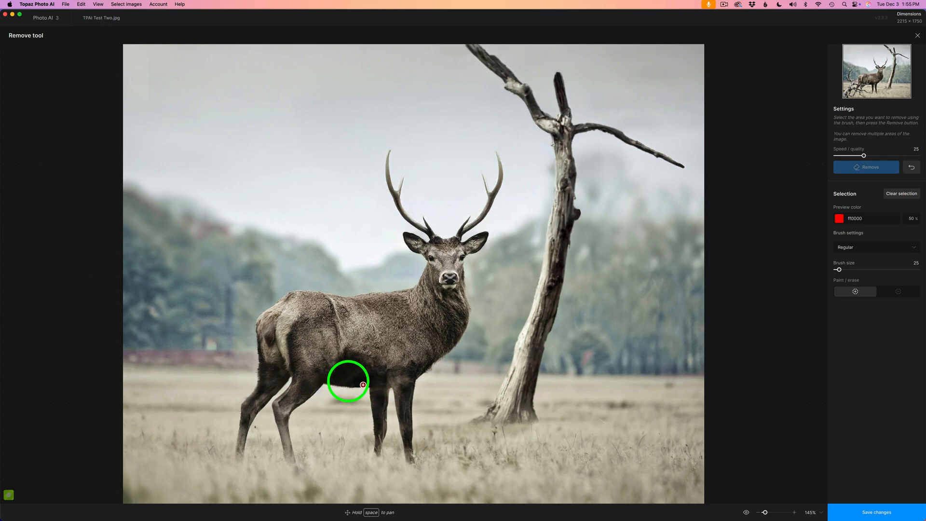
mouse_move(340, 372)
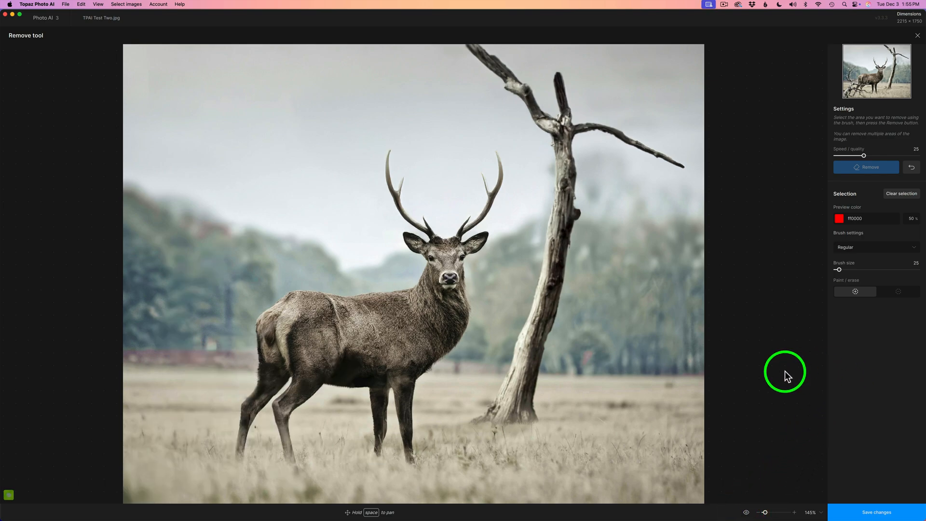
mouse_move(771, 285)
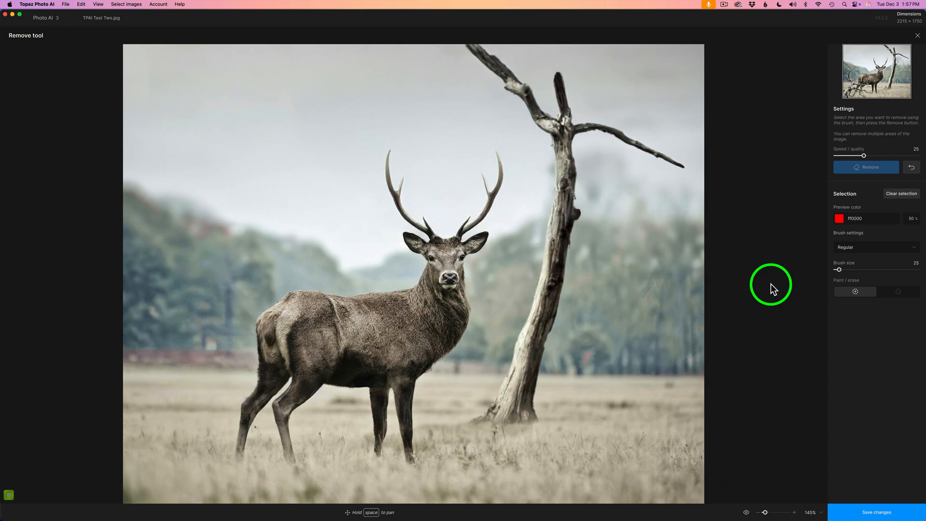
mouse_move(881, 513)
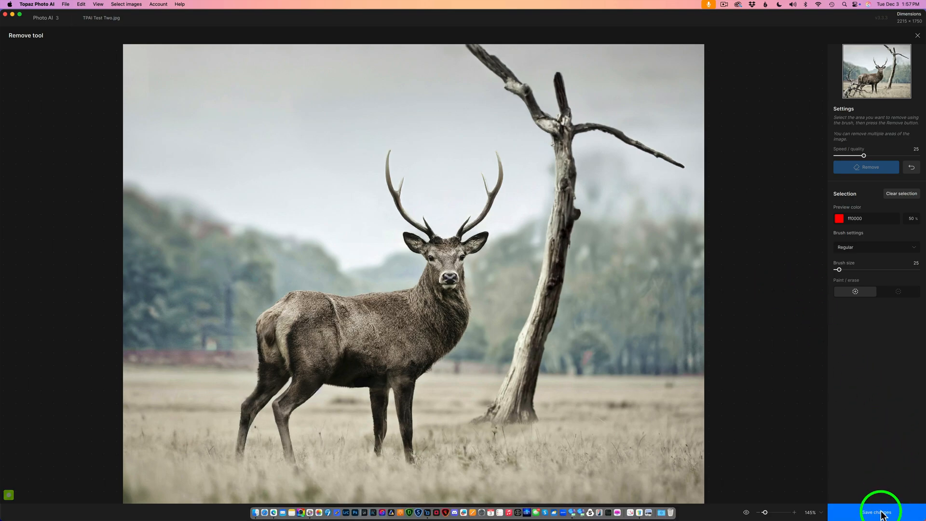
Save the object removal changes to the deer photo
click(879, 512)
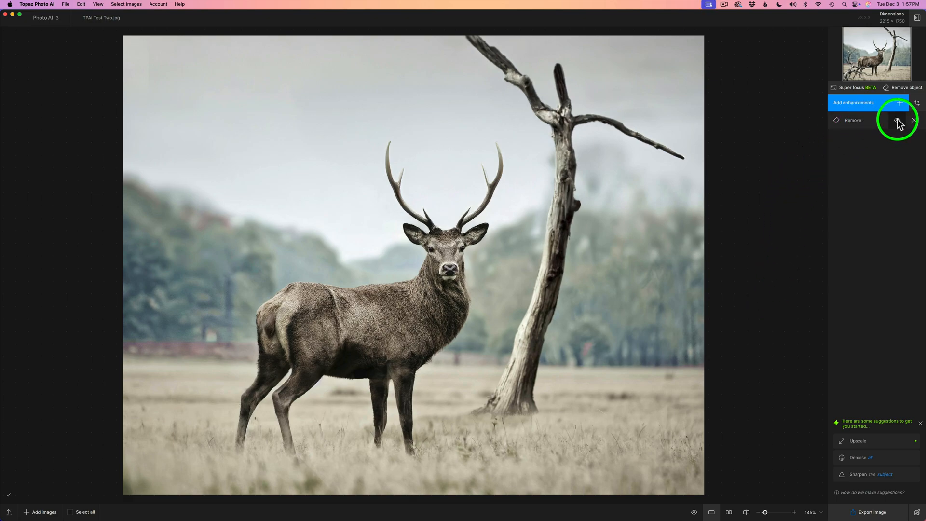
Check the Remove enhancement and open the Export image dialog
click(896, 123)
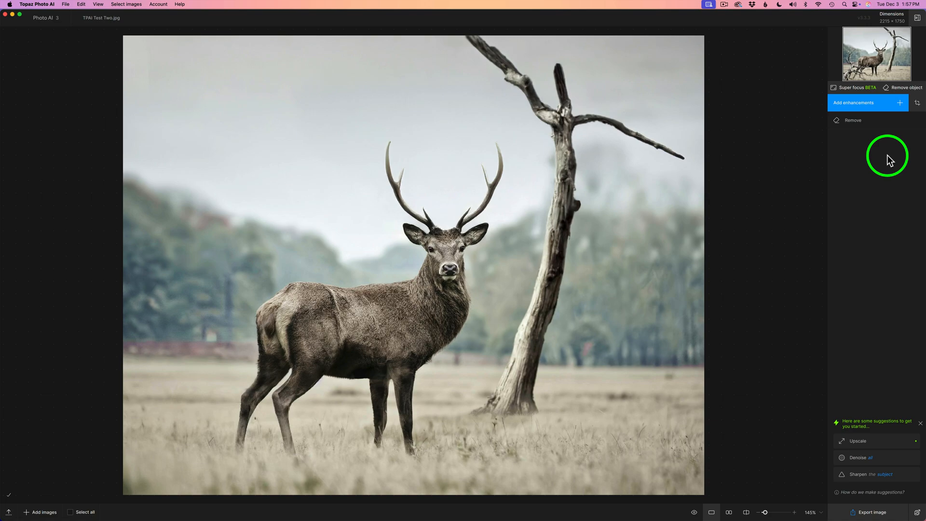
mouse_move(883, 160)
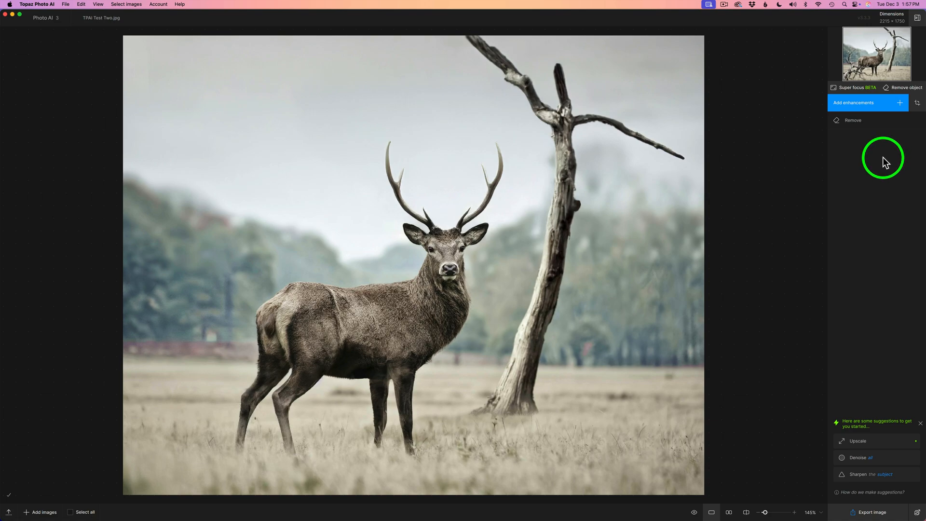
mouse_move(916, 515)
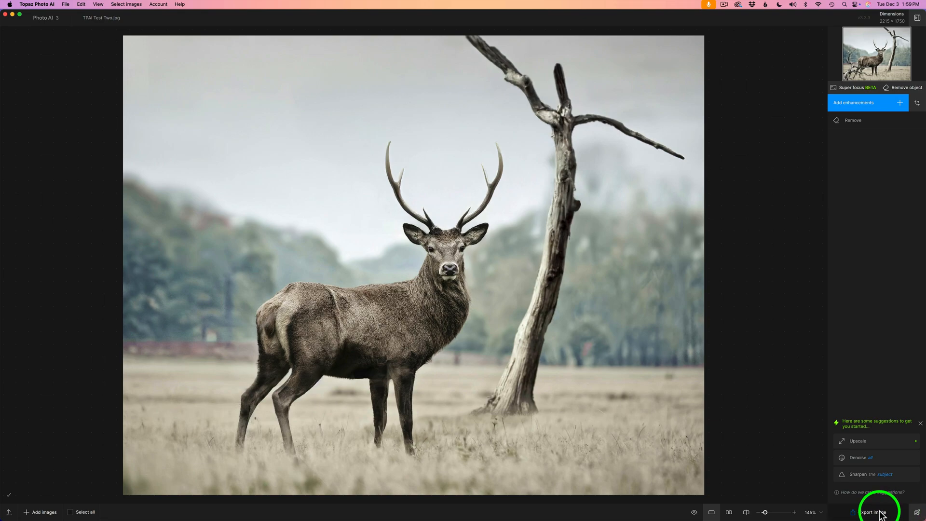
click(868, 512)
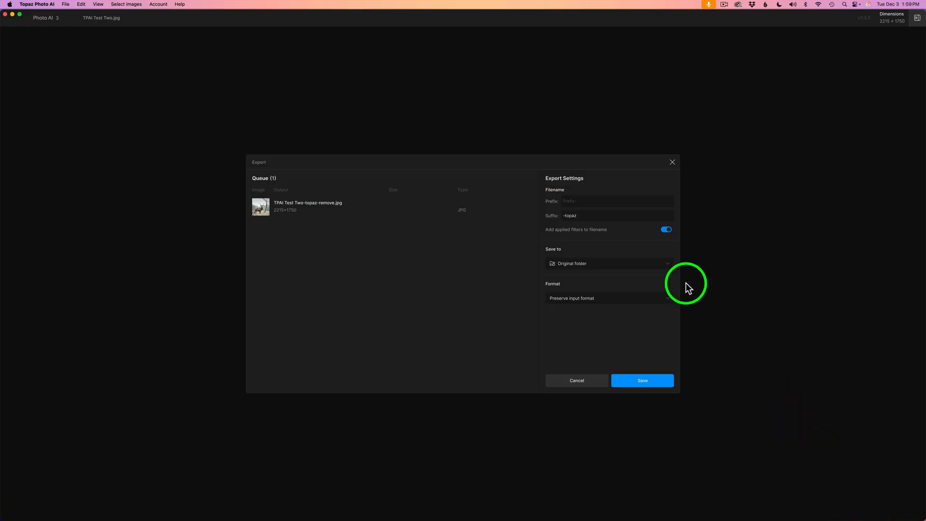
mouse_move(578, 270)
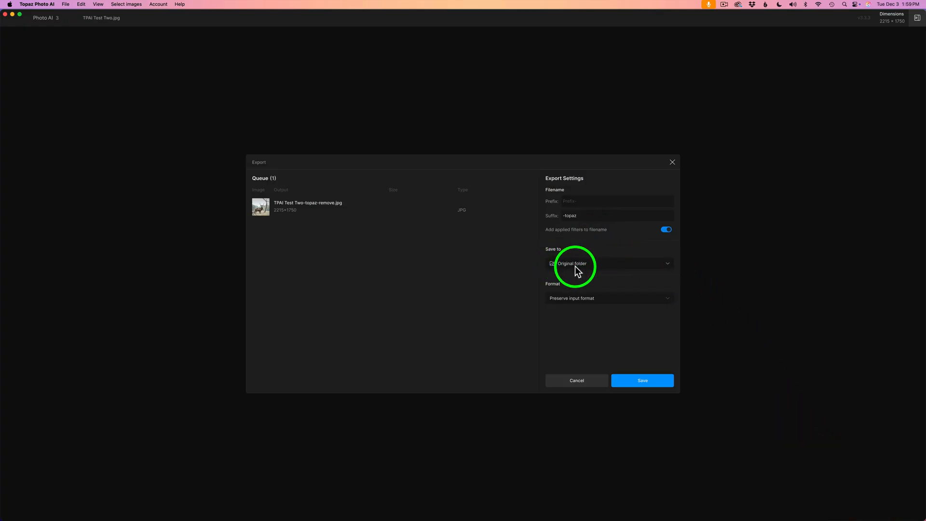
mouse_move(600, 309)
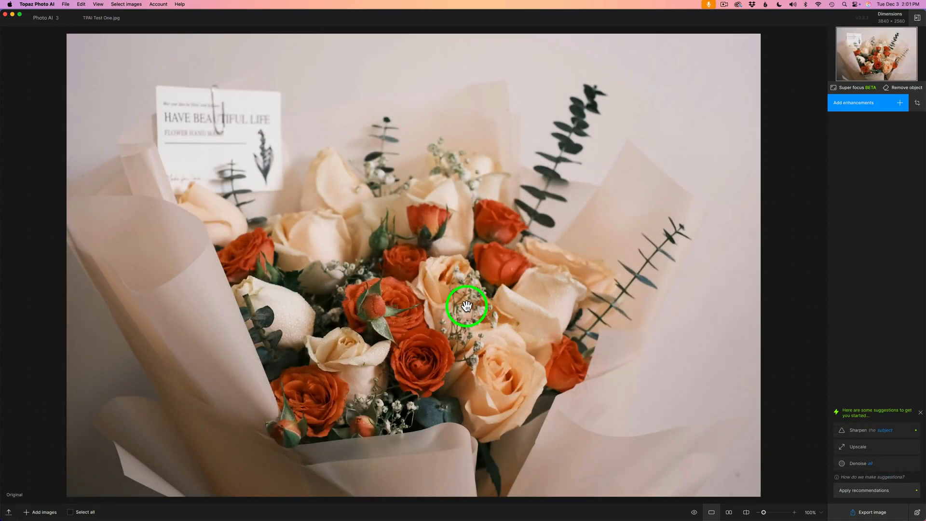
mouse_move(462, 312)
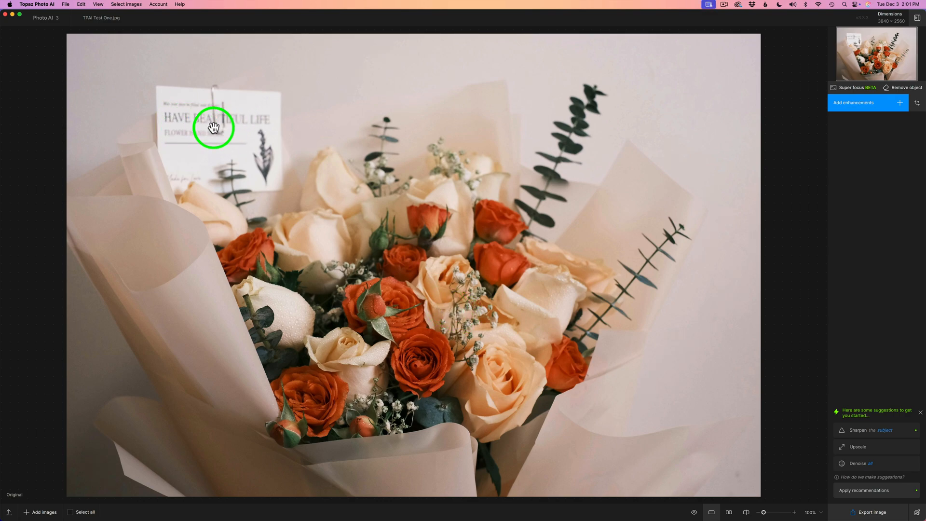
mouse_move(218, 131)
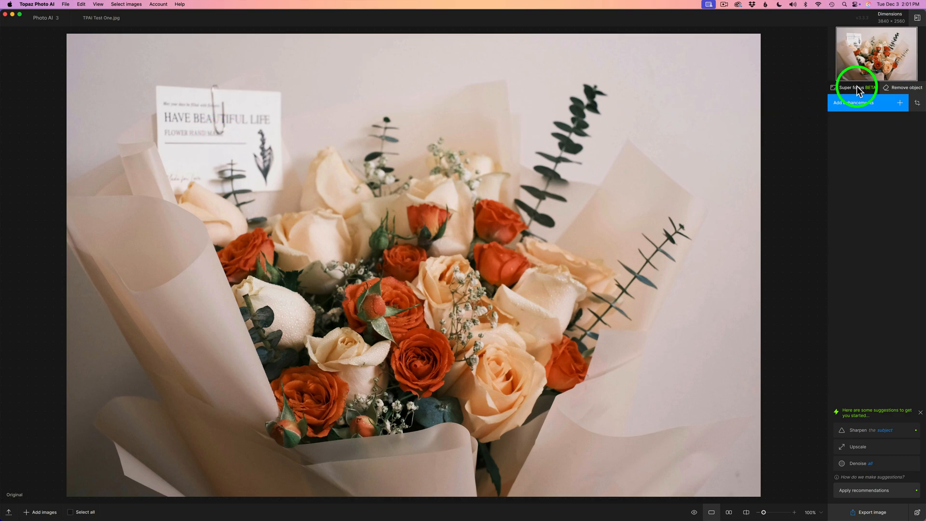
mouse_move(905, 92)
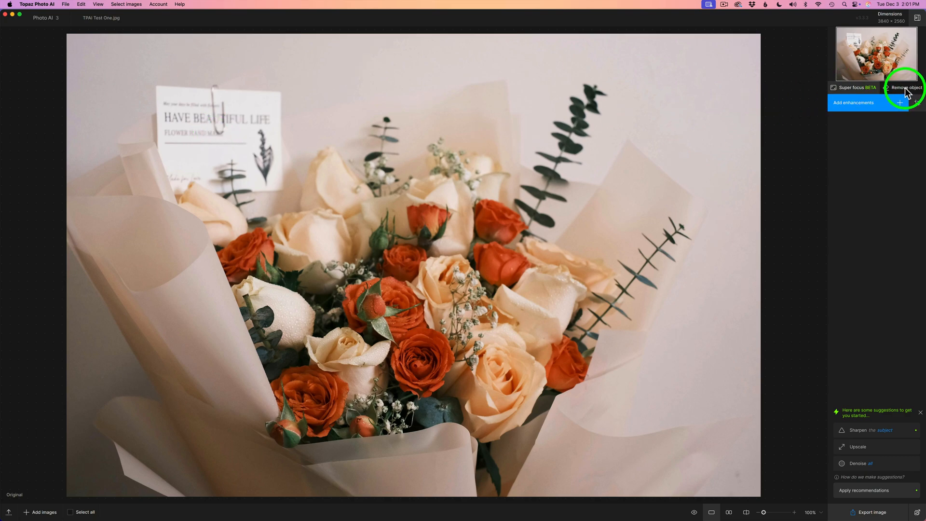
Open Remove object on TPAI Test One.jpg, the rose bouquet photo
click(902, 87)
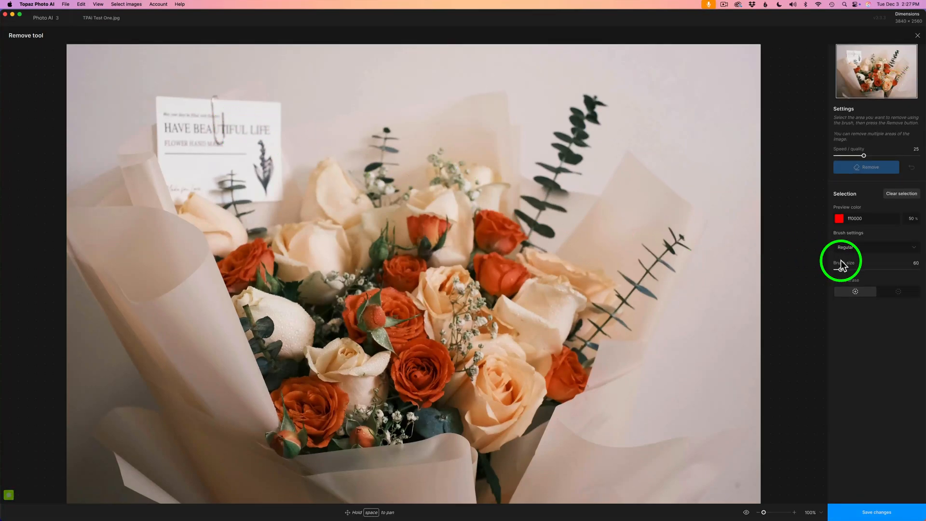
mouse_move(863, 250)
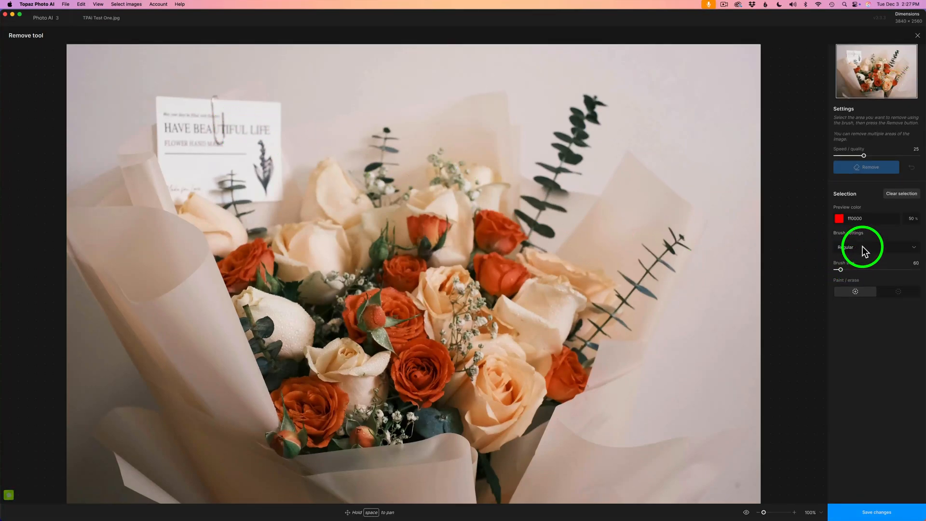
Select the greeting card with Object selection, then return the brush to Regular
click(874, 247)
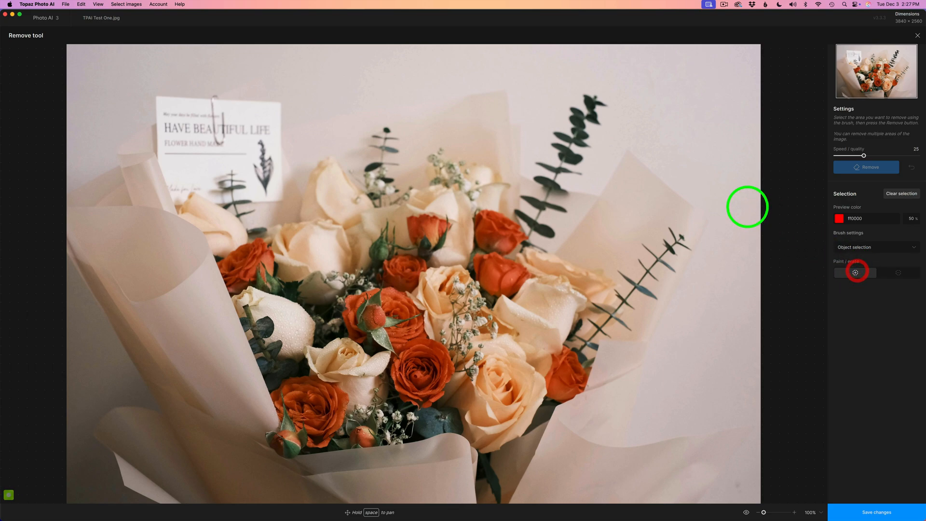
click(218, 121)
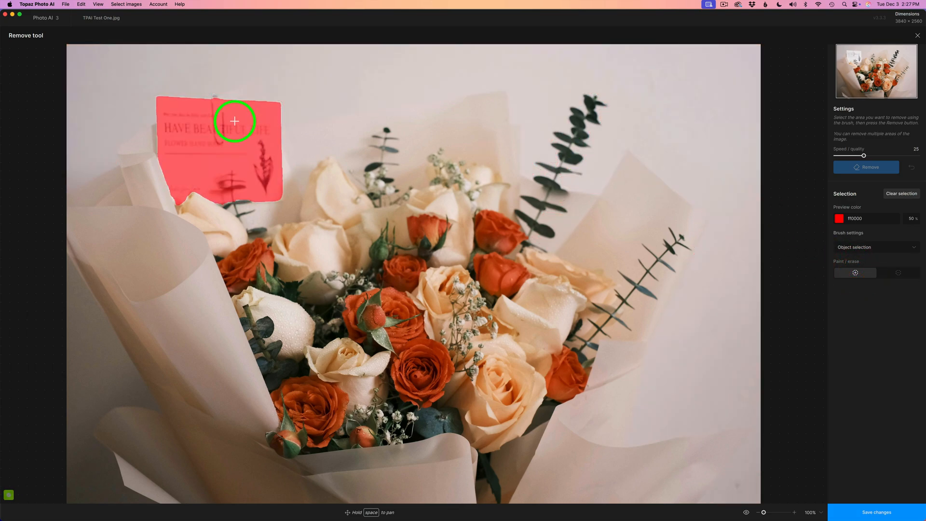
mouse_move(232, 121)
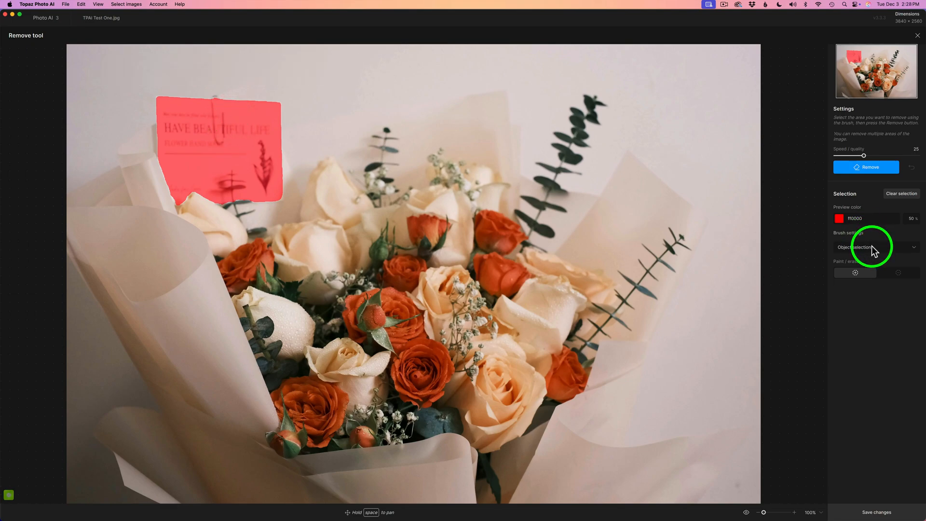
click(874, 247)
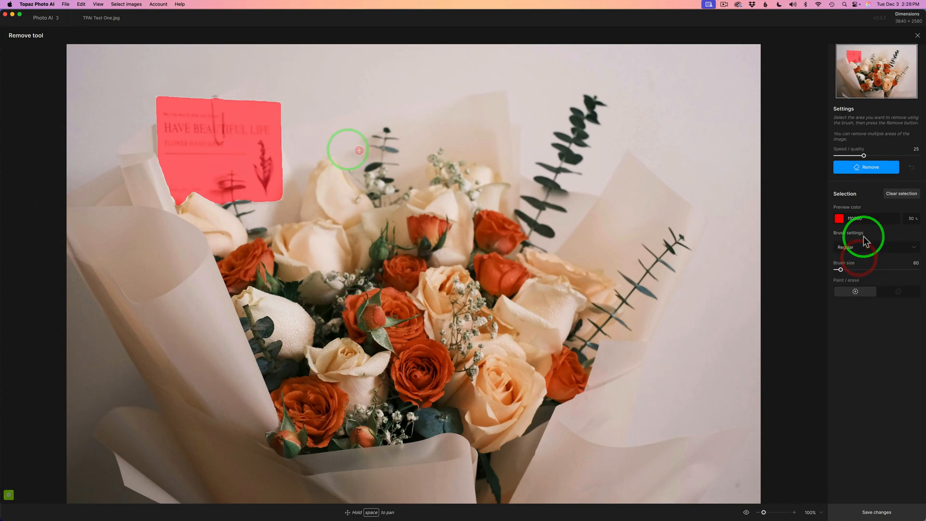
mouse_move(218, 99)
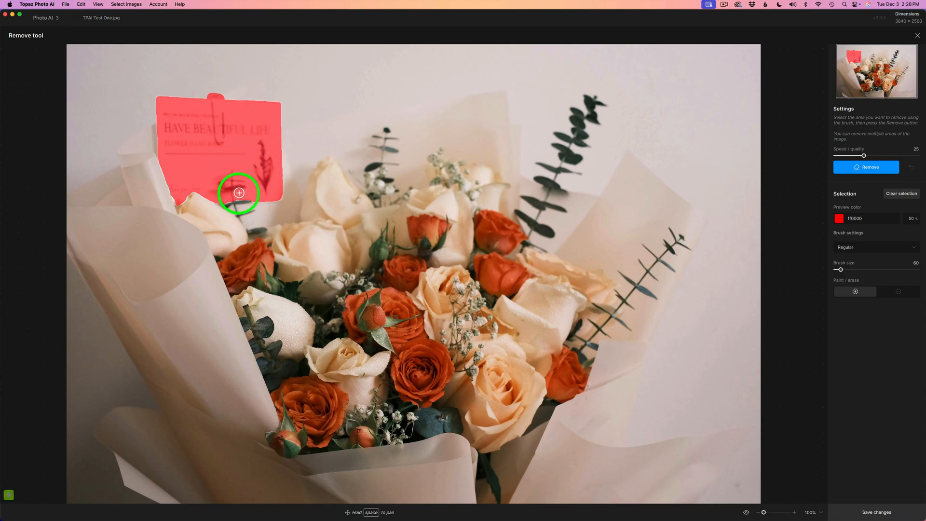
mouse_move(180, 197)
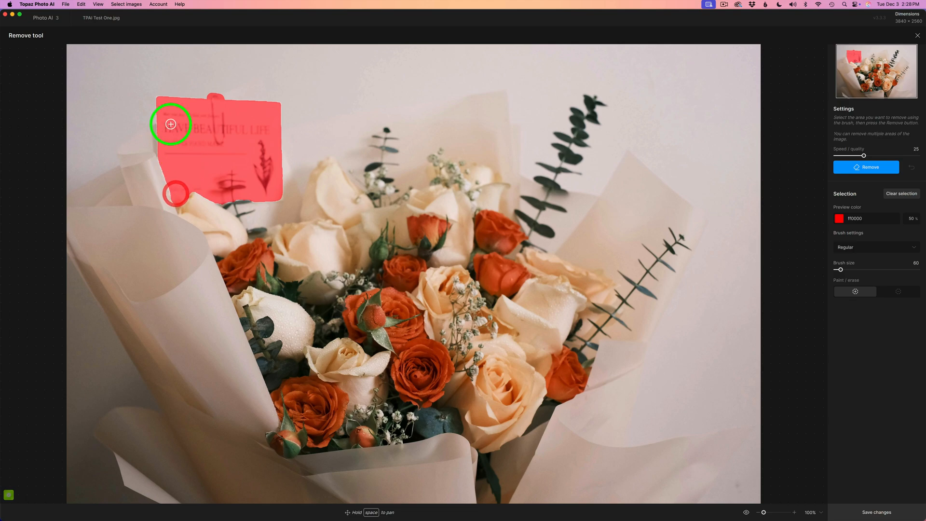
mouse_move(155, 142)
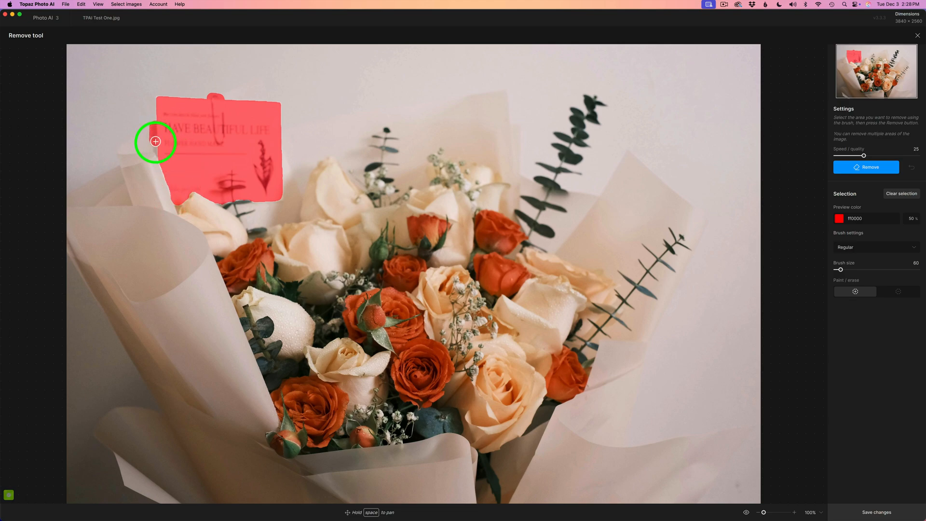
mouse_move(908, 155)
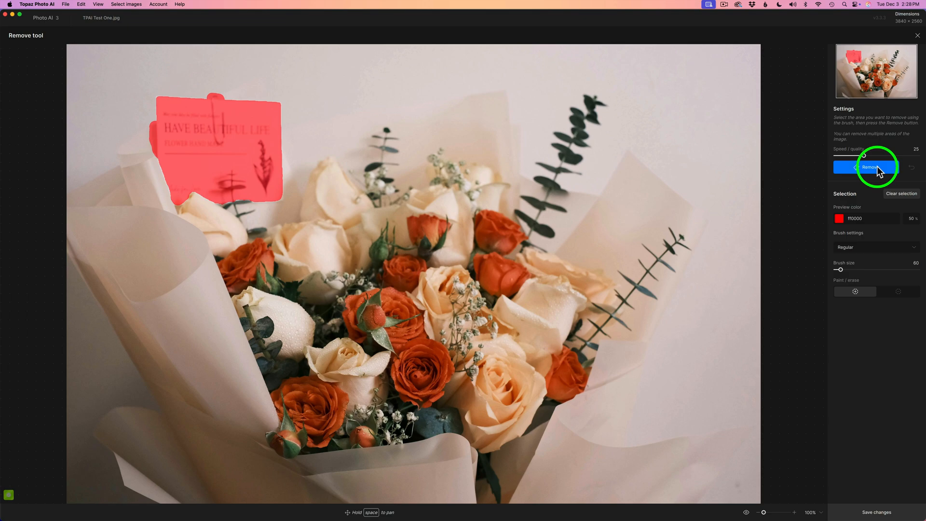
Remove the marked greeting card after touching up its edges and clip
click(868, 166)
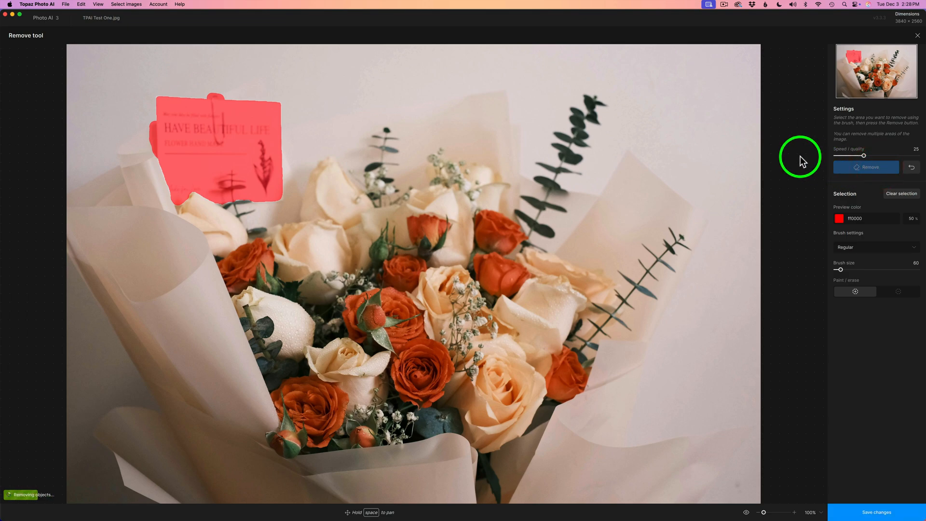
Check the card-free bouquet against the original photo
click(867, 167)
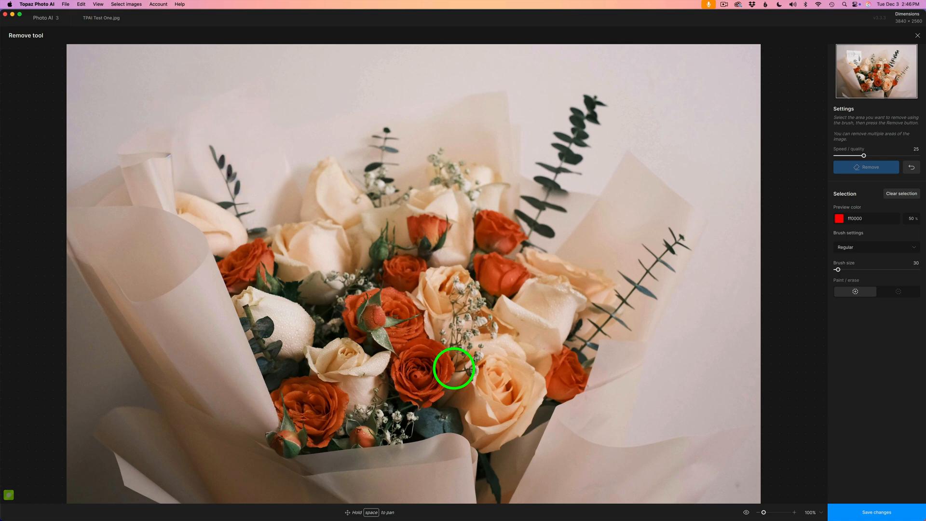
mouse_move(654, 490)
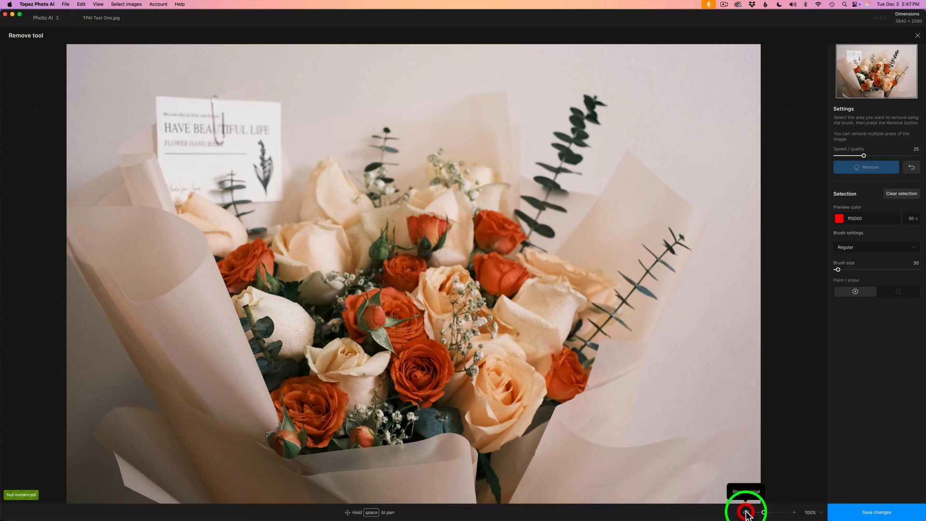
click(746, 510)
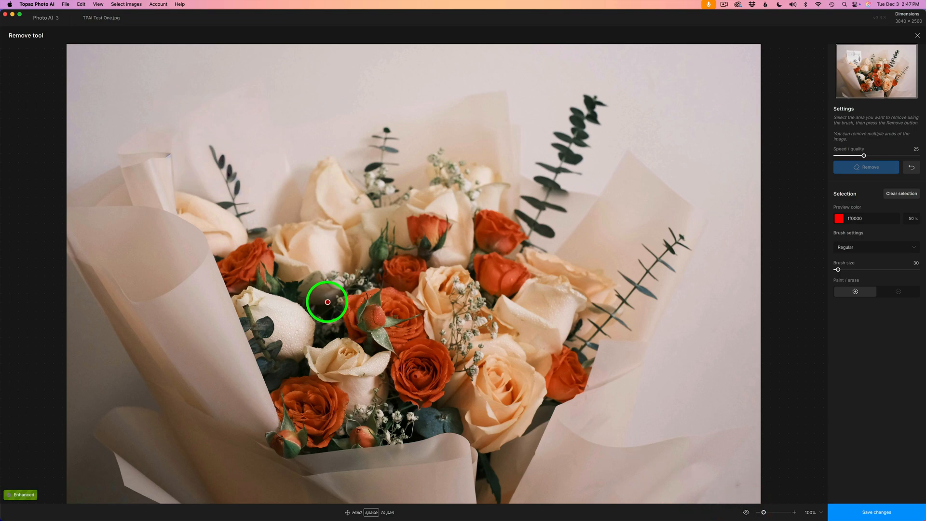
mouse_move(218, 171)
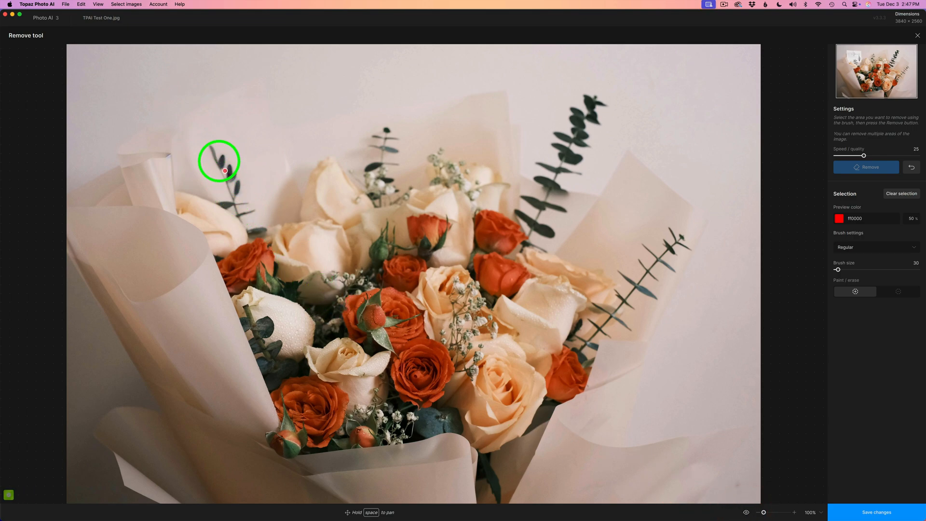
mouse_move(234, 183)
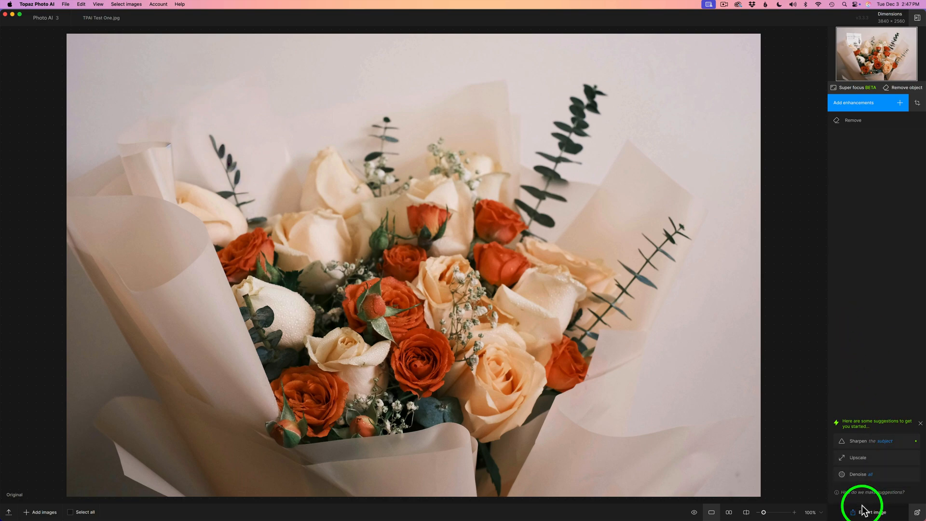
Save the card-free bouquet photo as a JPG in its original folder
click(863, 511)
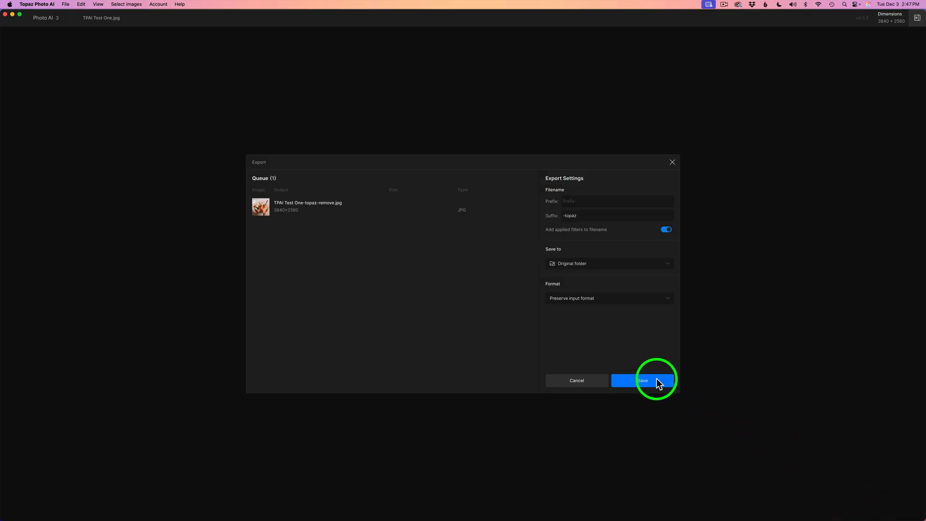
click(642, 379)
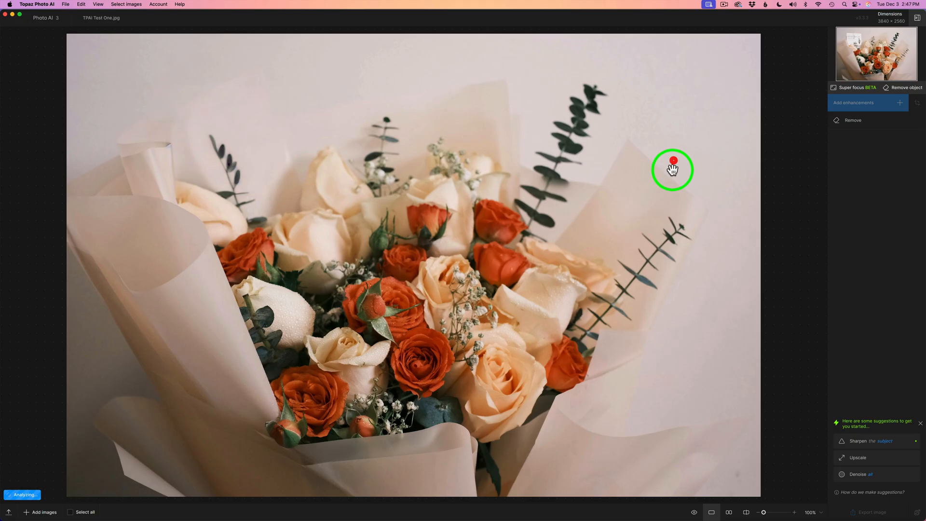
mouse_move(878, 310)
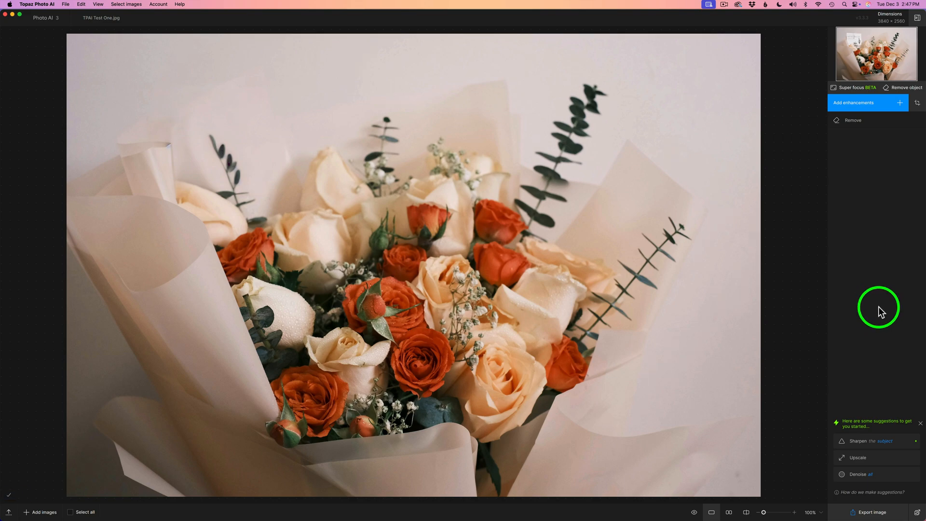